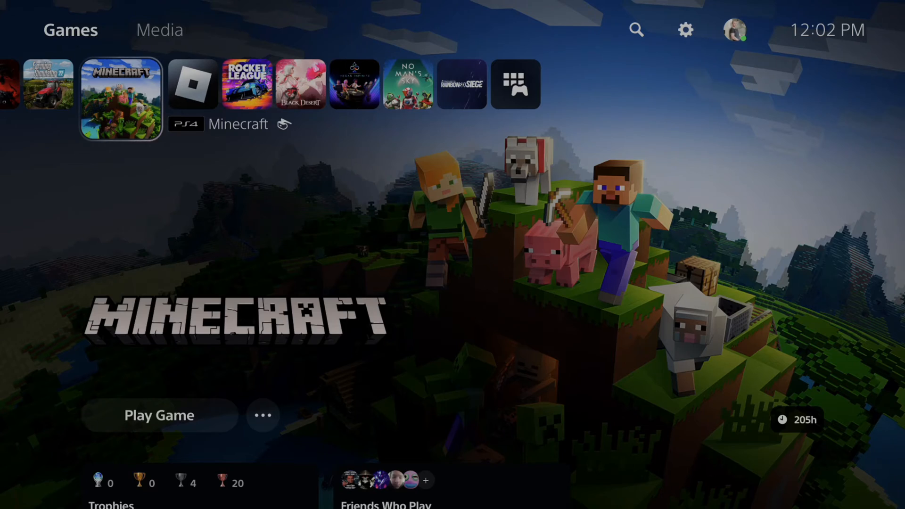
Navigate from the home screen to Settings > System > HDMI, showing the HDCP option
scroll("left", 3)
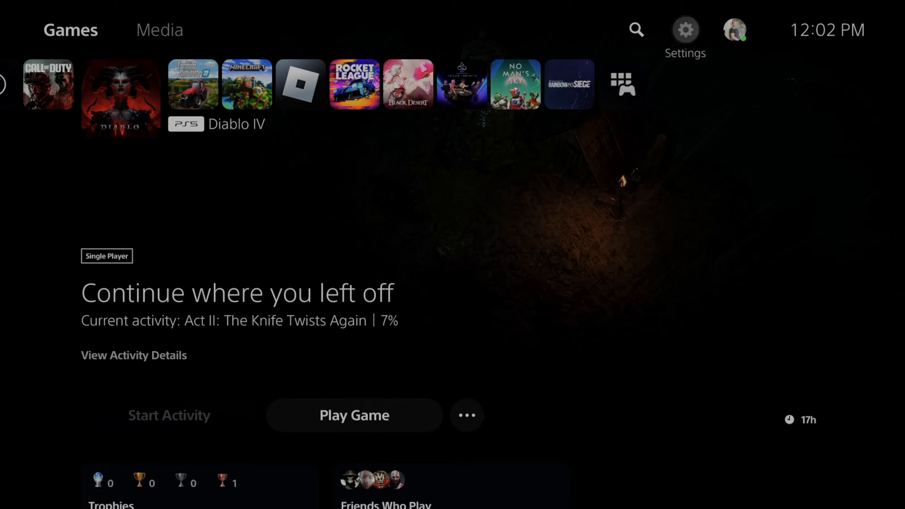
left_click(685, 28)
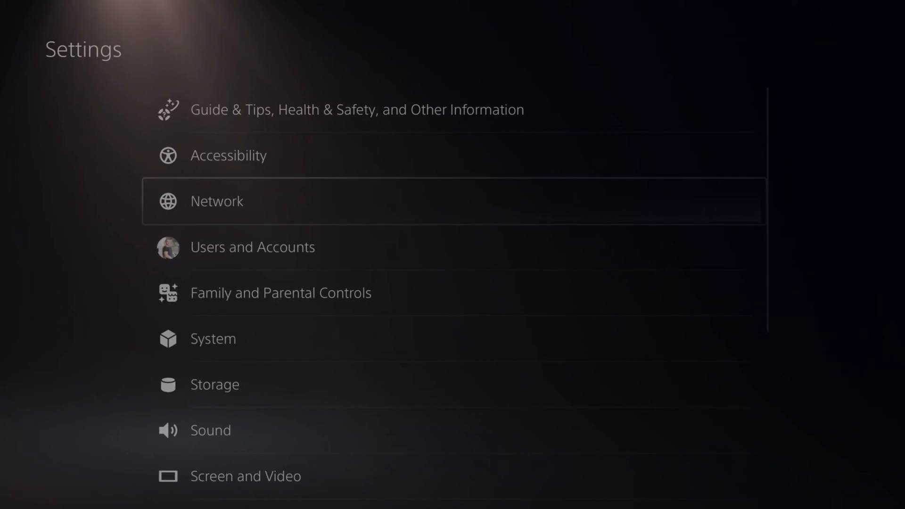
scroll("down", 3)
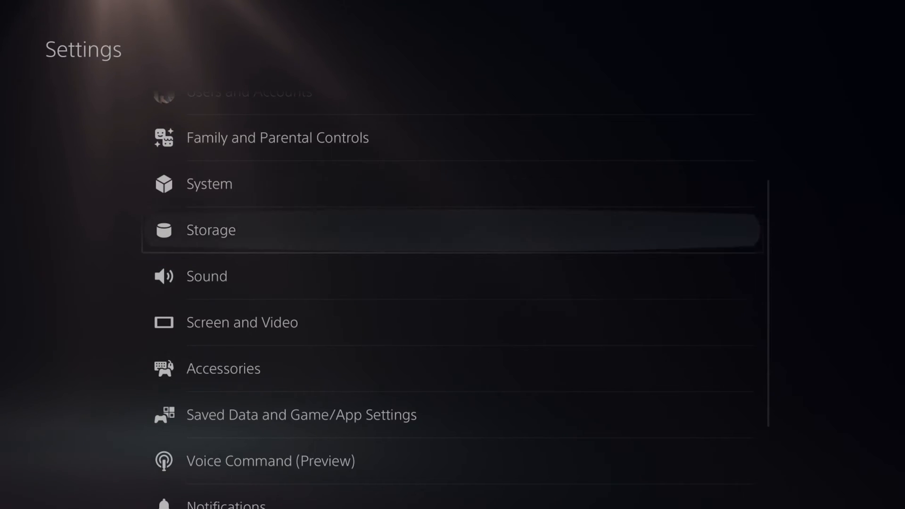
left_click(209, 184)
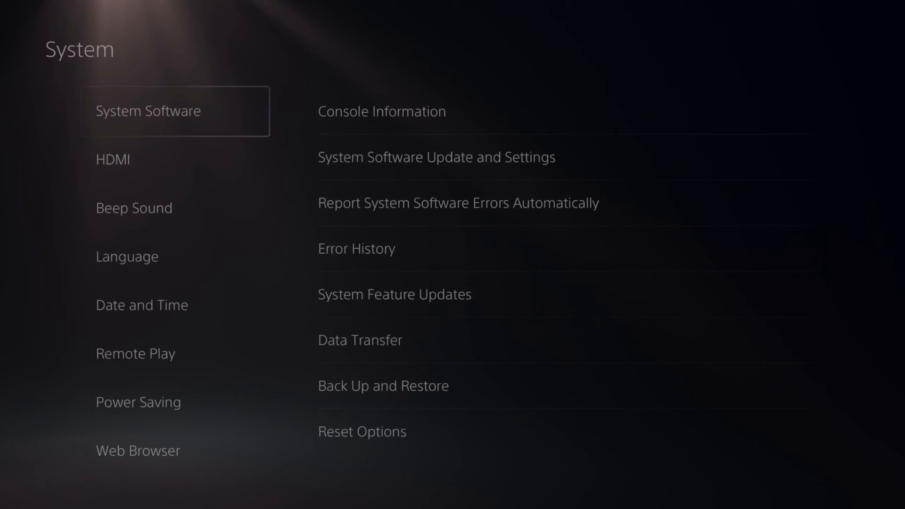
left_click(111, 158)
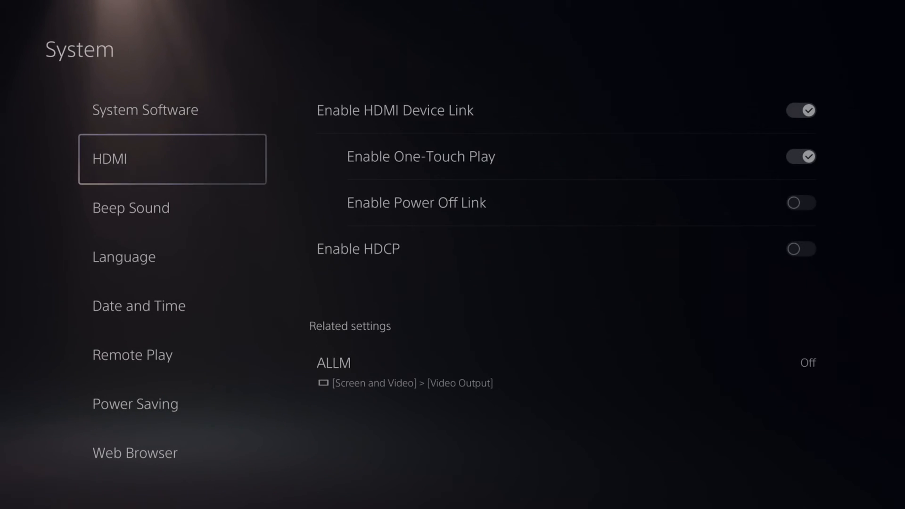